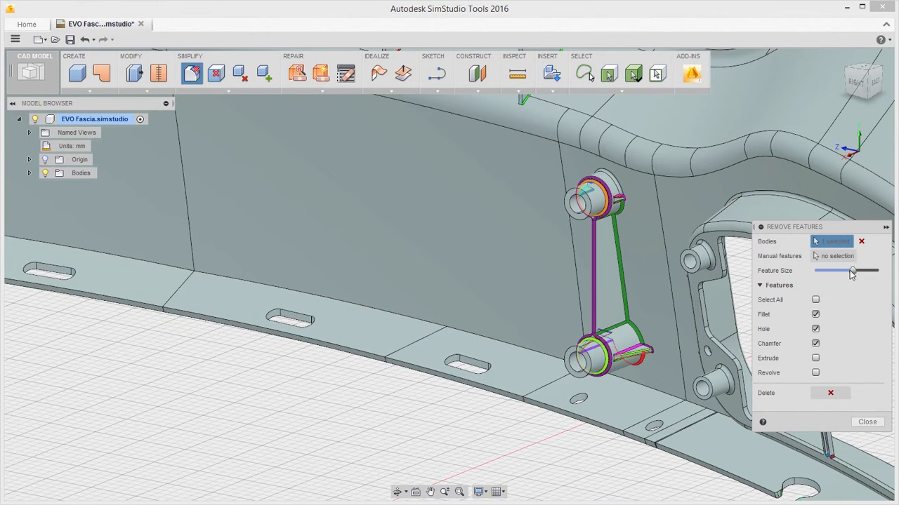
- Drag the Feature Size slider to lower the threshold for removing fillets, holes and chamfers
{"action": "left_click_drag", "start_coordinate": [853, 271], "coordinate": [830, 271]}
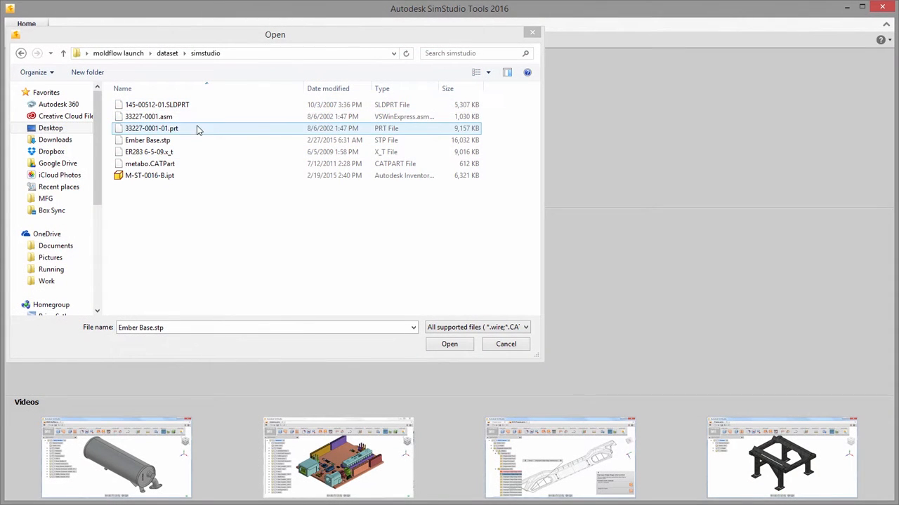
{"action": "mouse_move", "coordinate": [256, 225]}
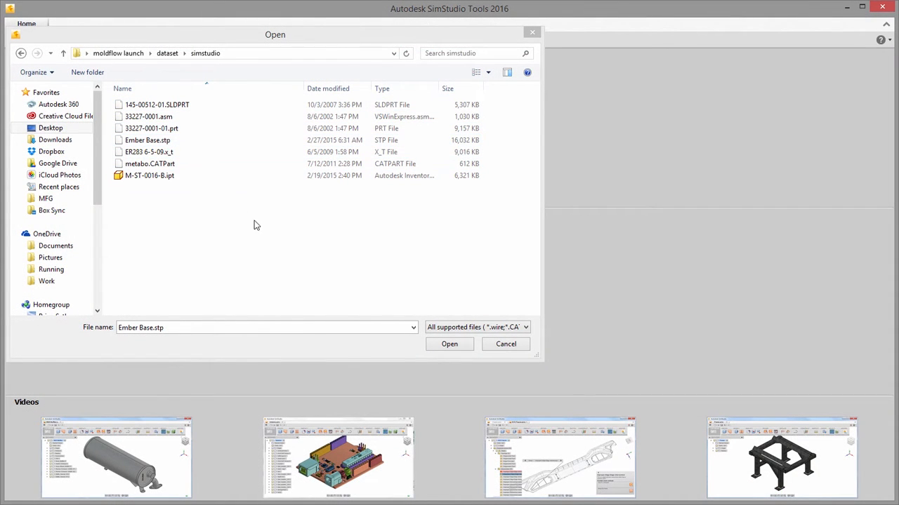
- Review supported file types while opening the housing, and send the connector housing from Moldflow
{"action": "left_click", "coordinate": [525, 327]}
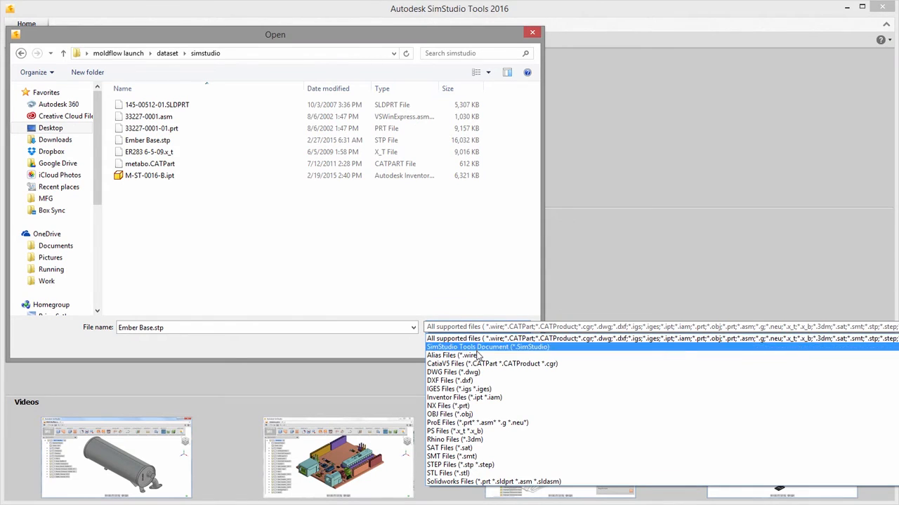
{"action": "mouse_move", "coordinate": [488, 423]}
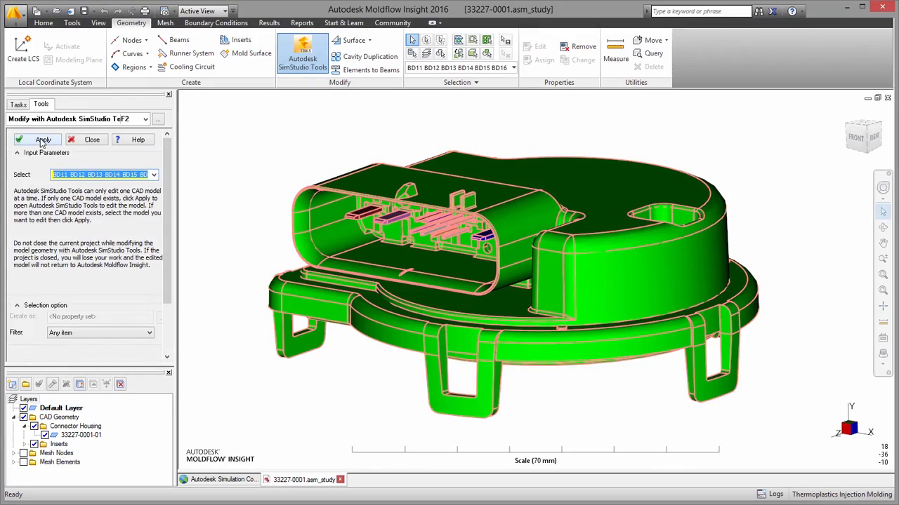
{"action": "left_click", "coordinate": [42, 139]}
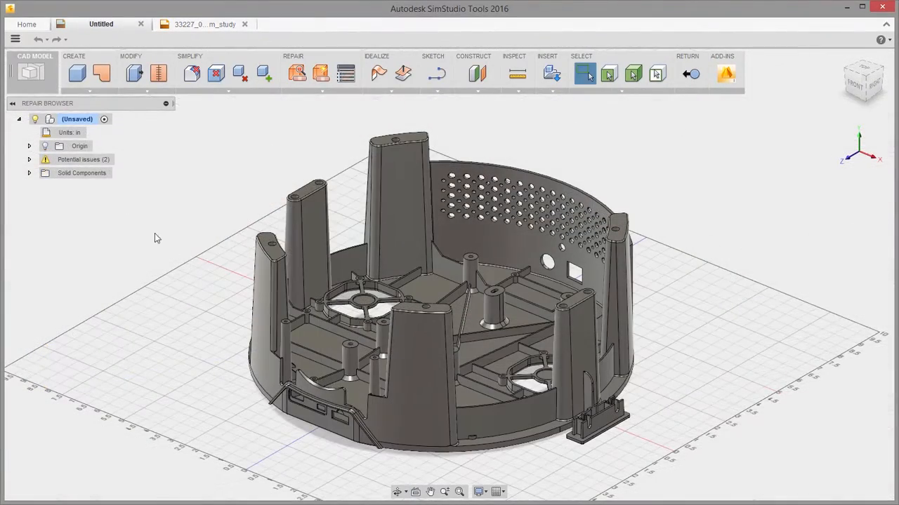
- Review Body1's vertex-to-edge issues in the Repair Browser, then Auto Fix Body1
{"action": "left_click", "coordinate": [30, 160]}
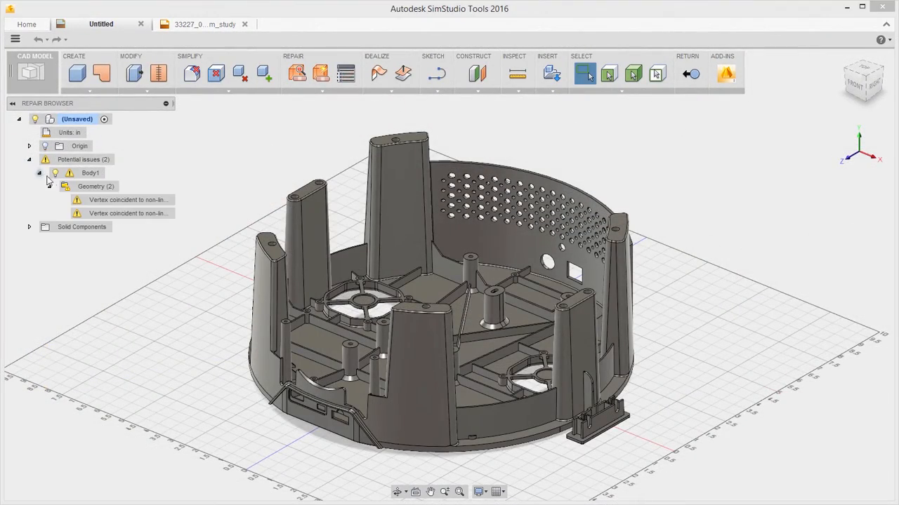
{"action": "left_click", "coordinate": [128, 200]}
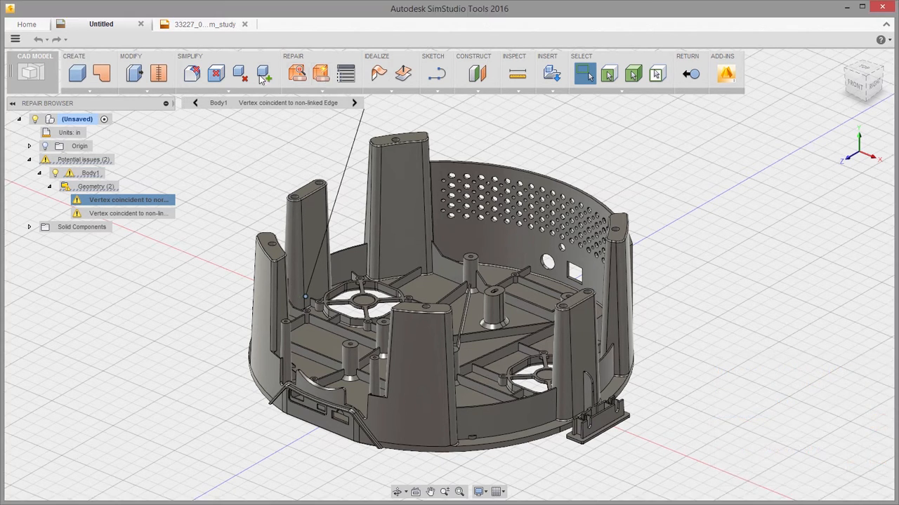
{"action": "mouse_move", "coordinate": [159, 73]}
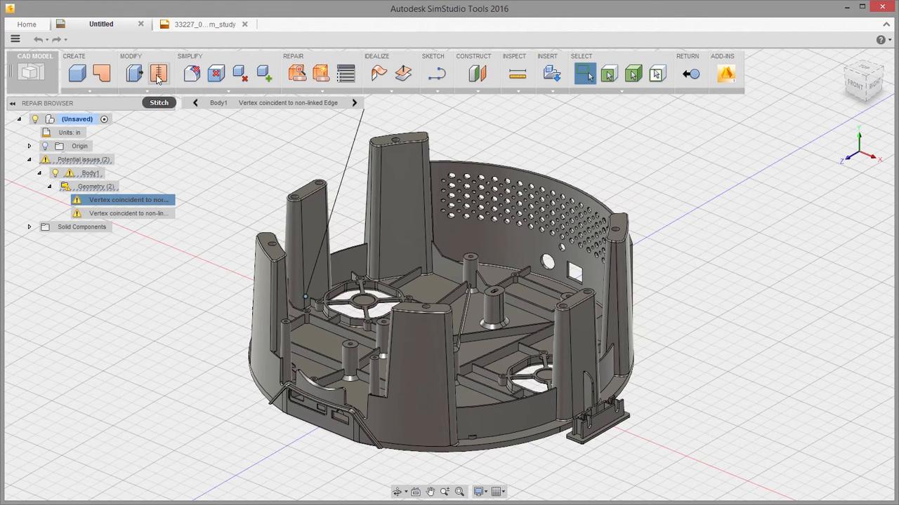
{"action": "left_click", "coordinate": [295, 73]}
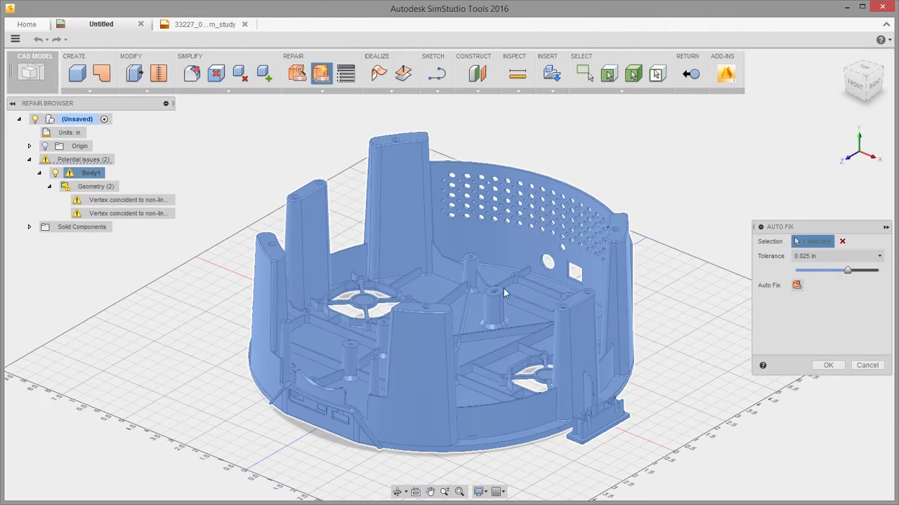
{"action": "left_click", "coordinate": [796, 285]}
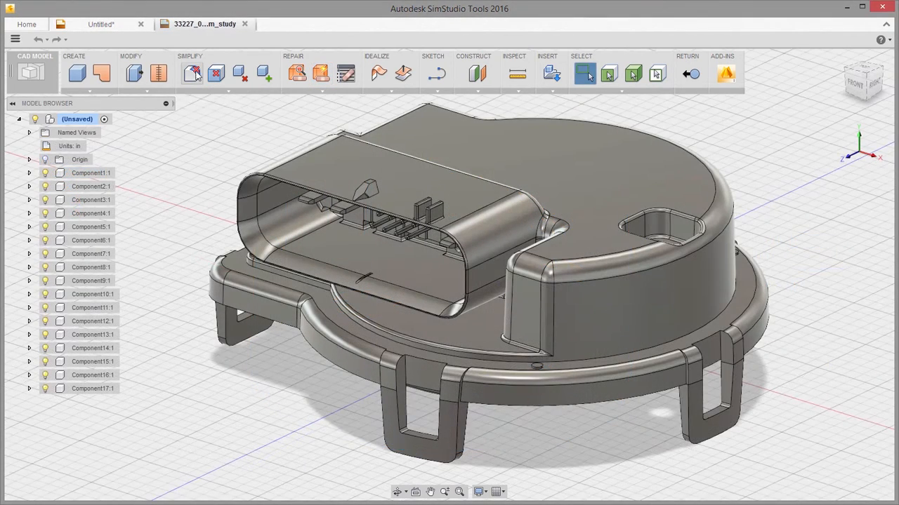
- Switch to the connector study and delete the rounded square pocket faces
{"action": "left_click", "coordinate": [191, 73]}
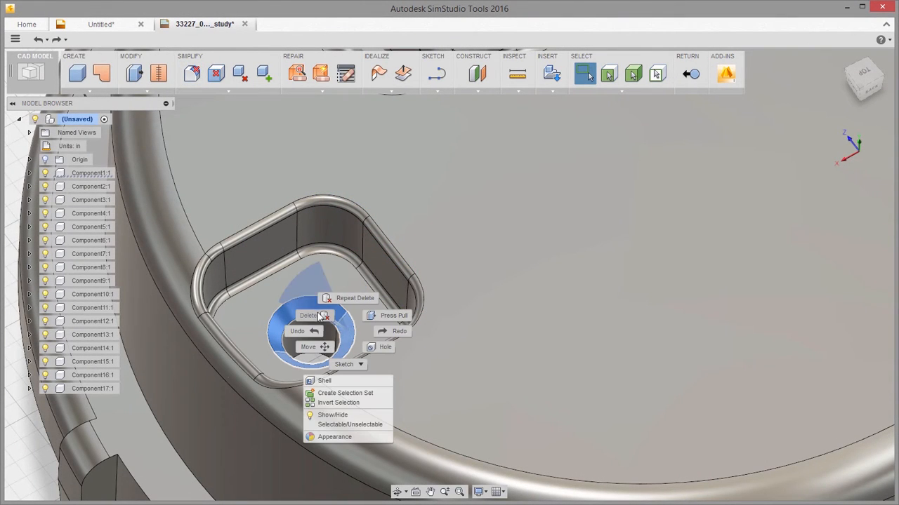
{"action": "left_click", "coordinate": [308, 315]}
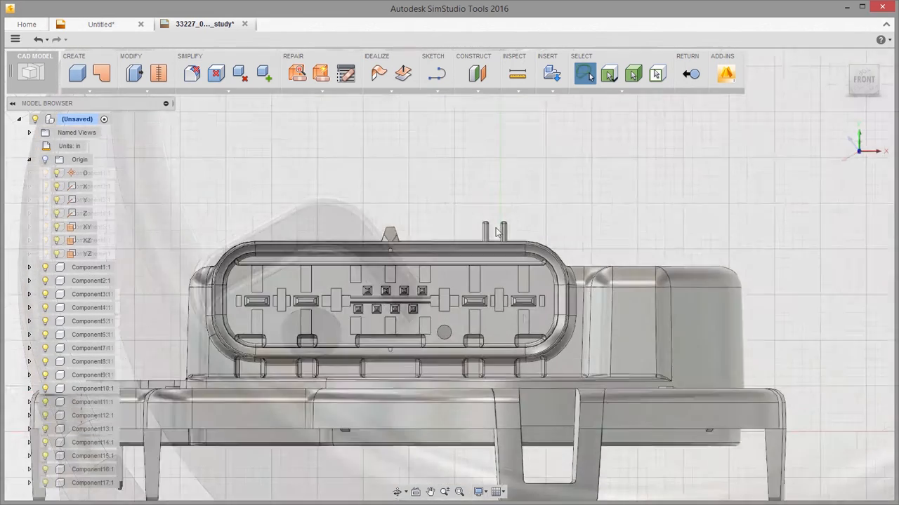
- Move the two post faces 0.05 in along Z and confirm
{"action": "left_click", "coordinate": [584, 73]}
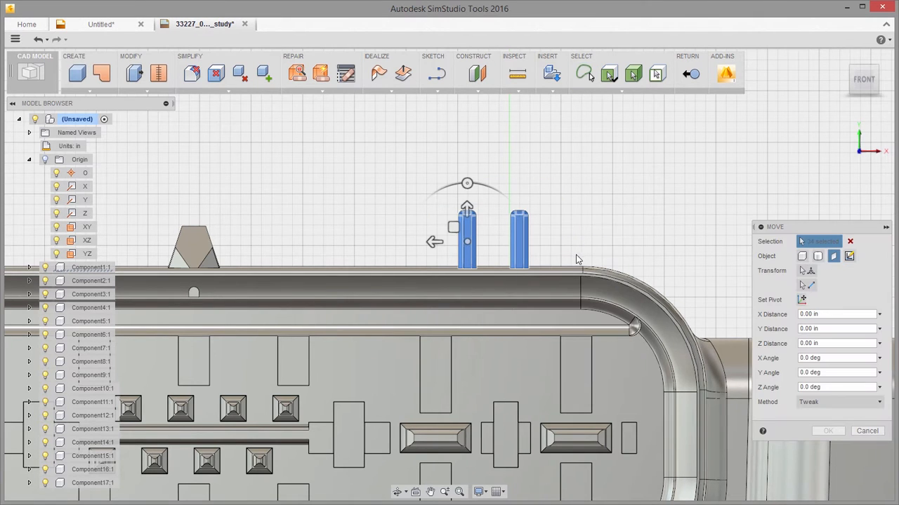
{"action": "left_click_drag", "start_coordinate": [434, 242], "coordinate": [445, 242]}
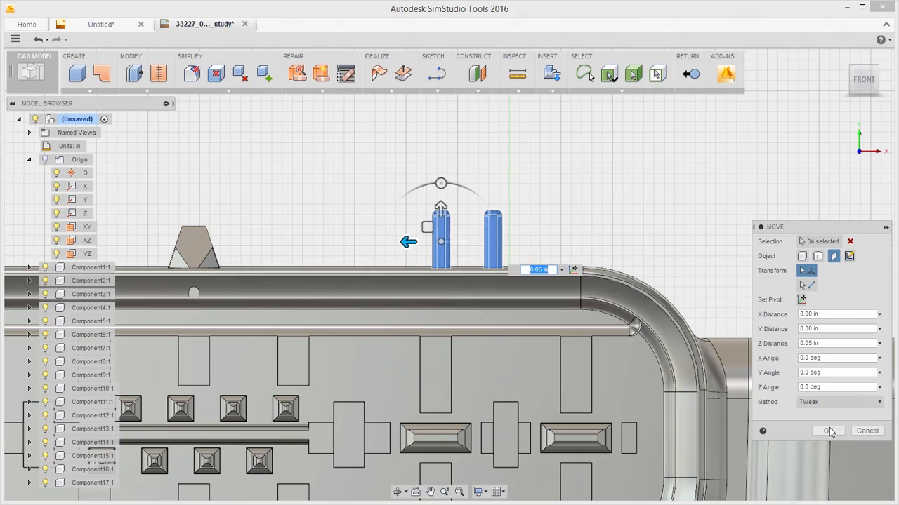
{"action": "left_click", "coordinate": [828, 430]}
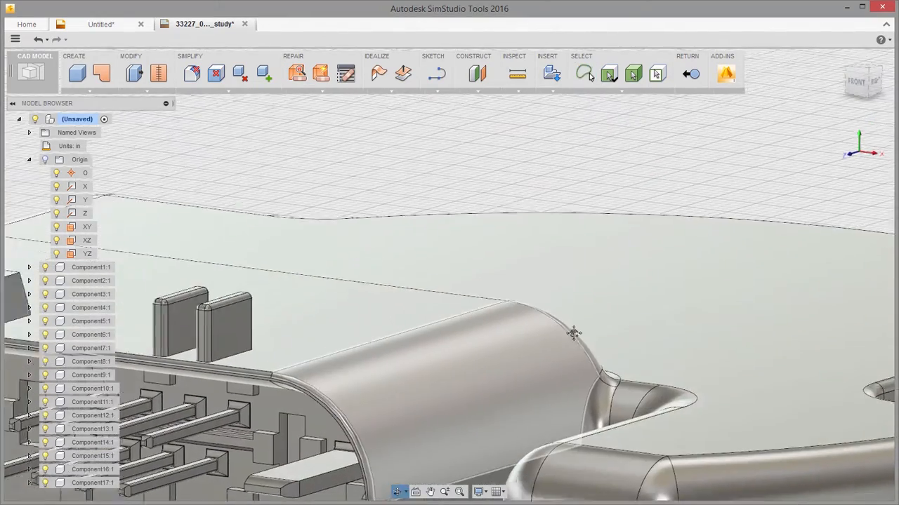
- Choose Move from the latch face's marking menu to reposition it
{"action": "right_click", "coordinate": [572, 333]}
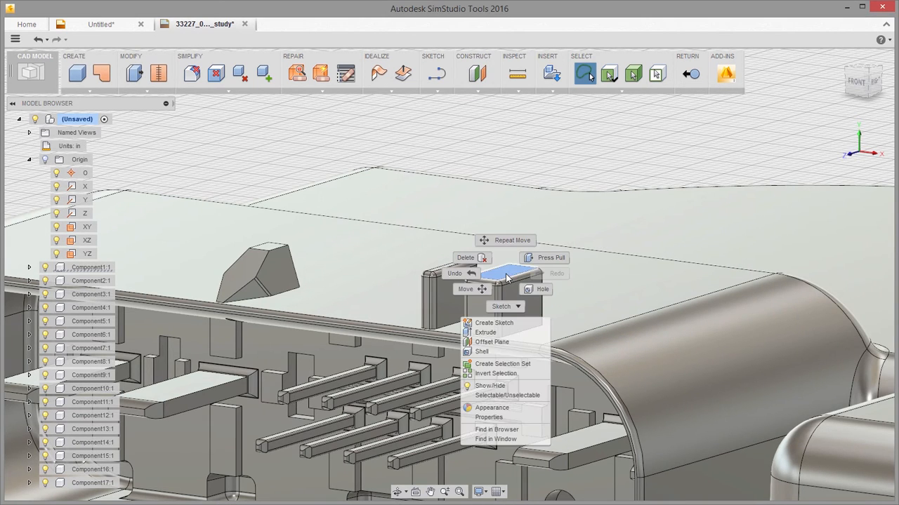
{"action": "left_click", "coordinate": [465, 289]}
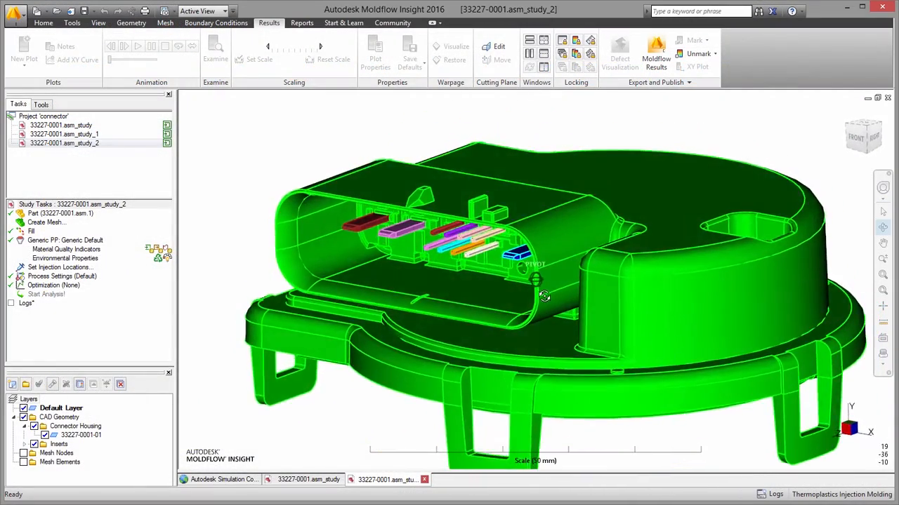
- Orbit study_2's housing model to view the connector opening
{"action": "left_click_drag", "start_coordinate": [544, 295], "coordinate": [457, 186]}
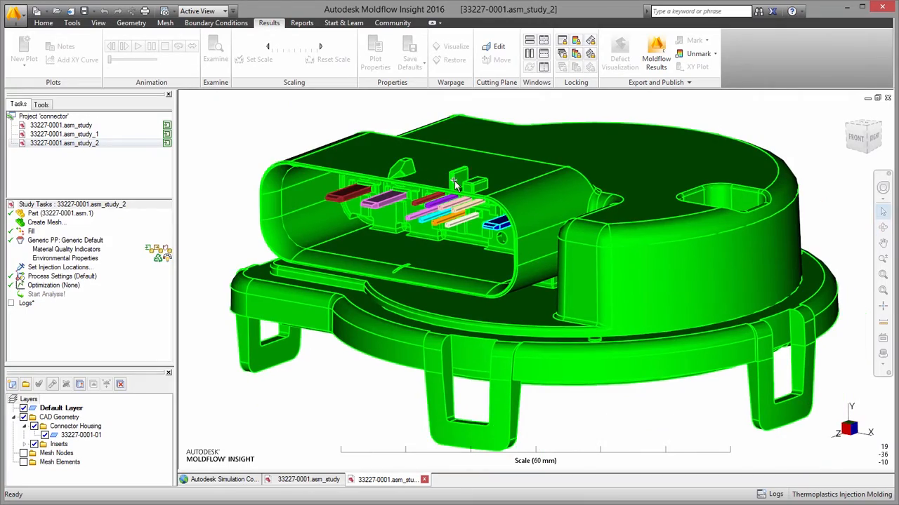